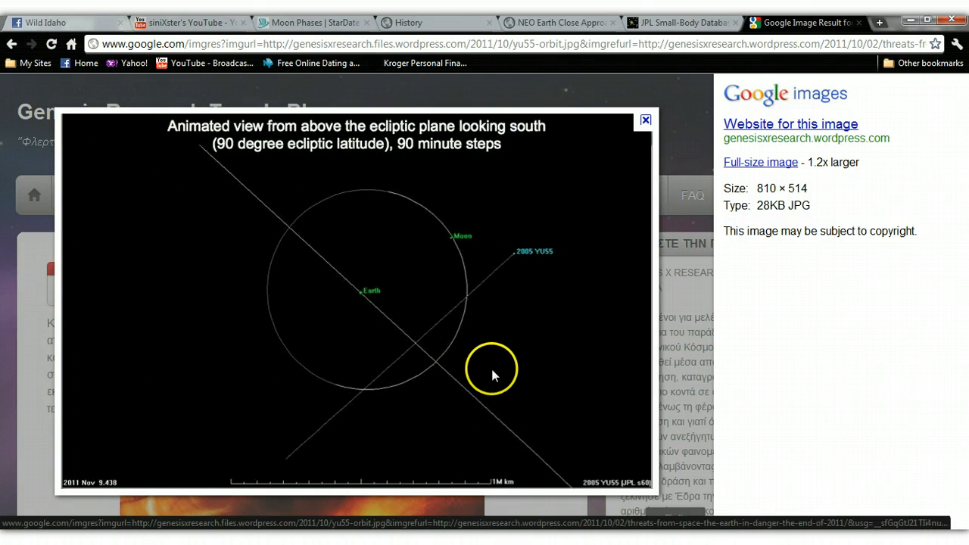
pyautogui.moveTo(489, 347)
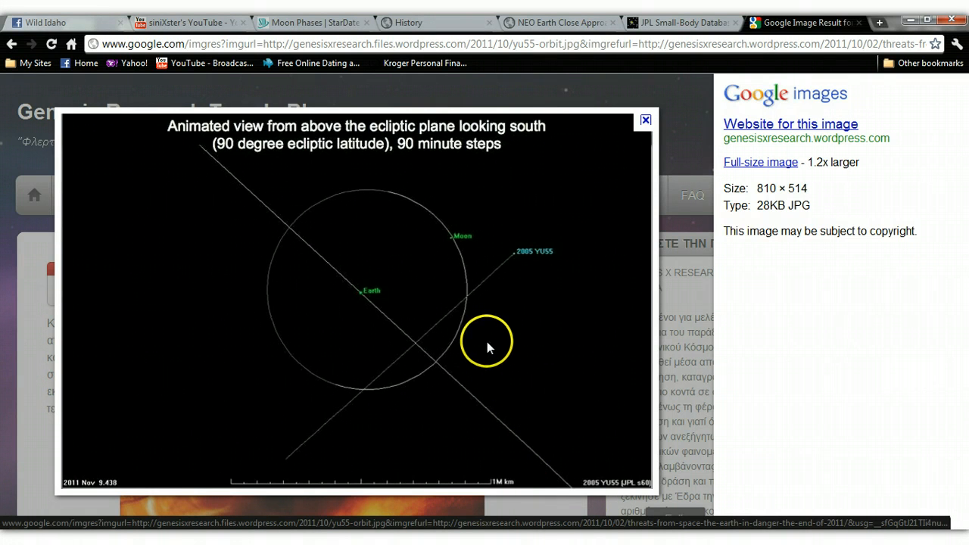
pyautogui.moveTo(337, 421)
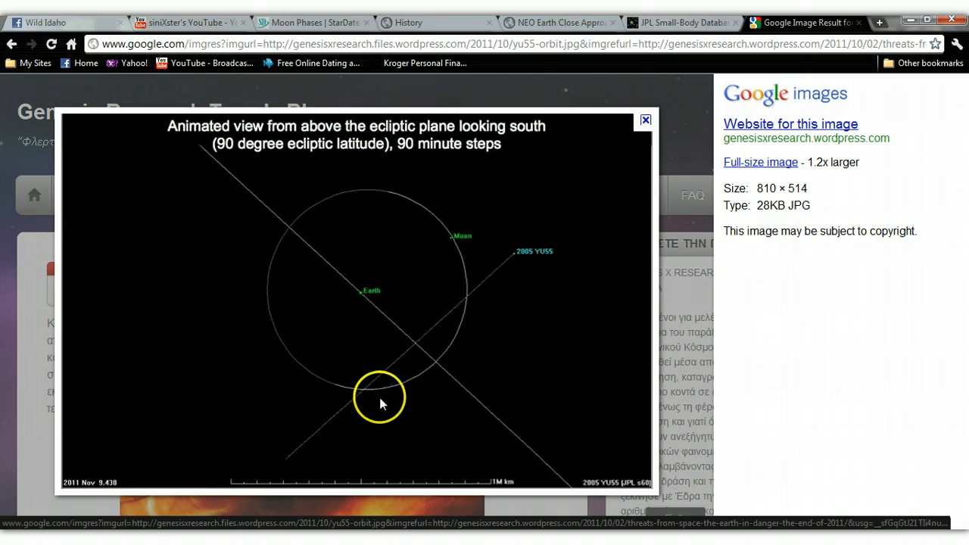
pyautogui.moveTo(413, 349)
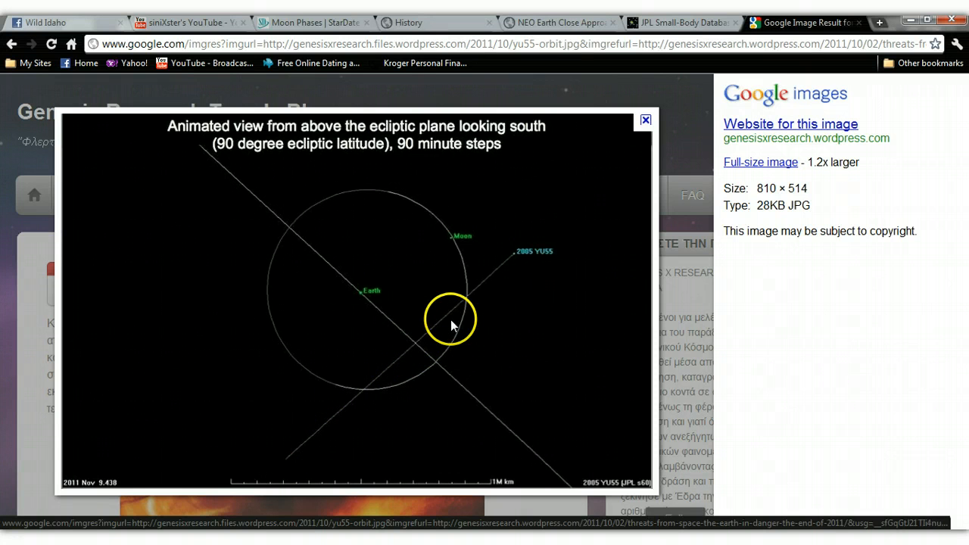
pyautogui.moveTo(571, 230)
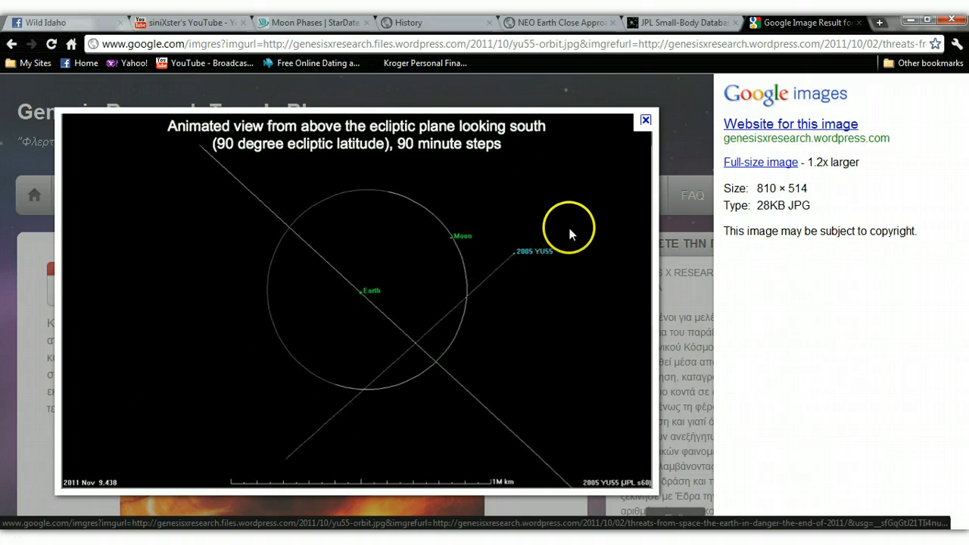
pyautogui.moveTo(674, 38)
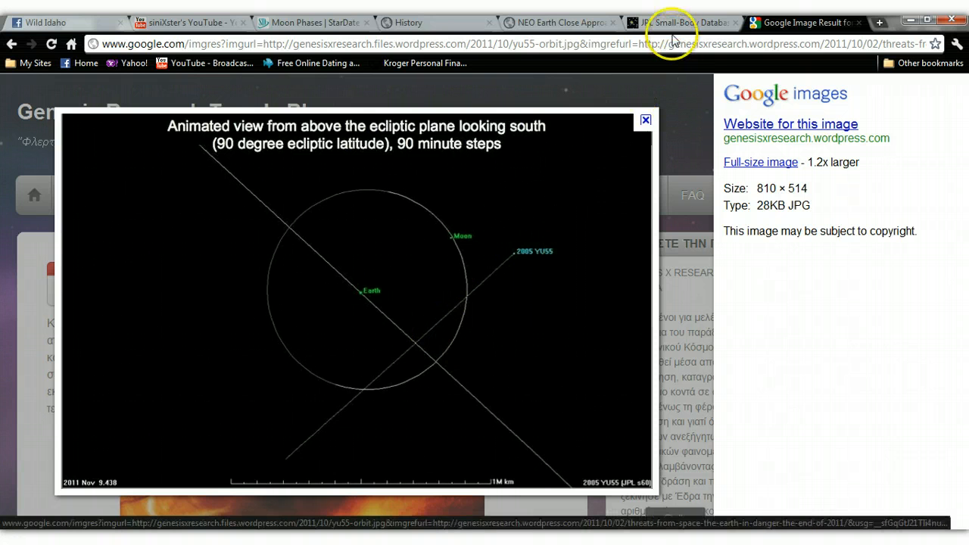
# On the JPL orbit diagram, run 2005 YU55 forward and pause near Earth's close approach.
pyautogui.click(681, 22)
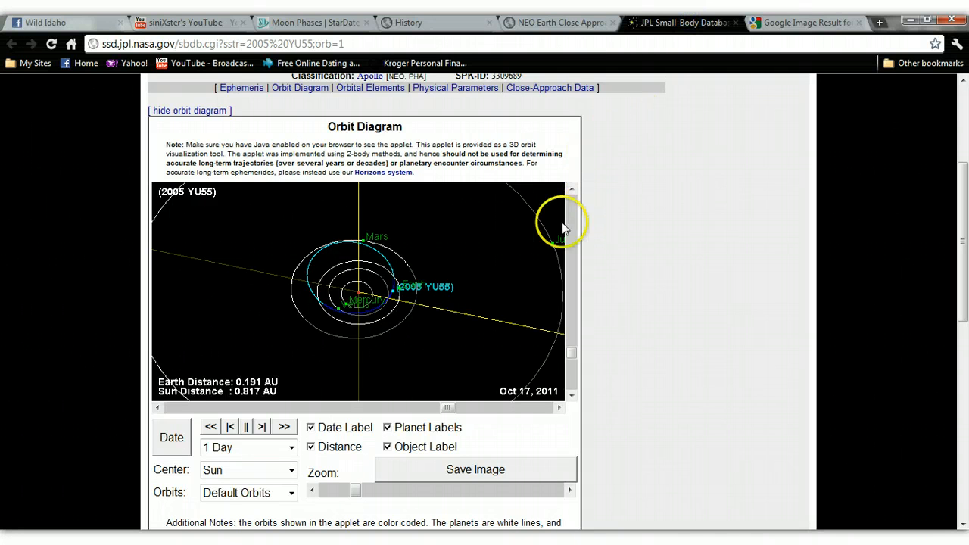
pyautogui.moveTo(413, 314)
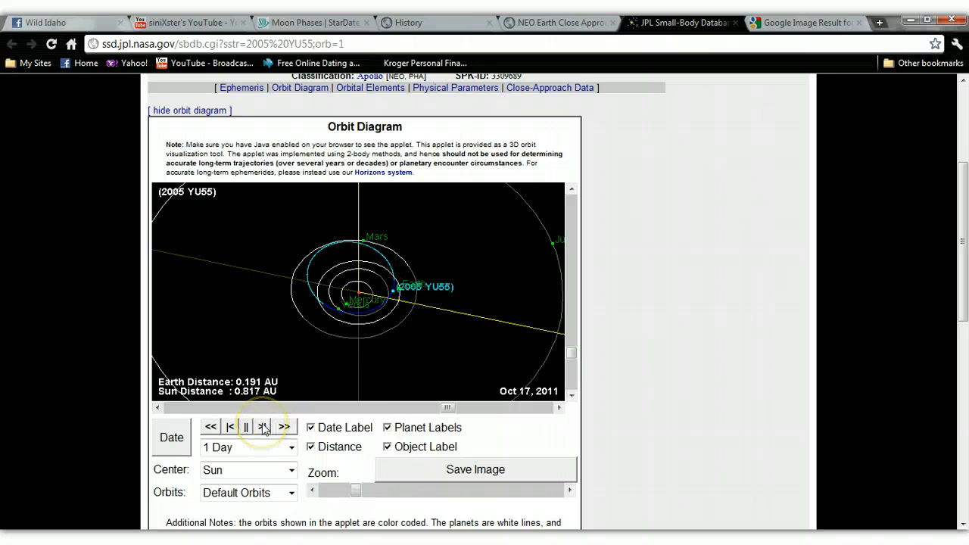
pyautogui.click(263, 427)
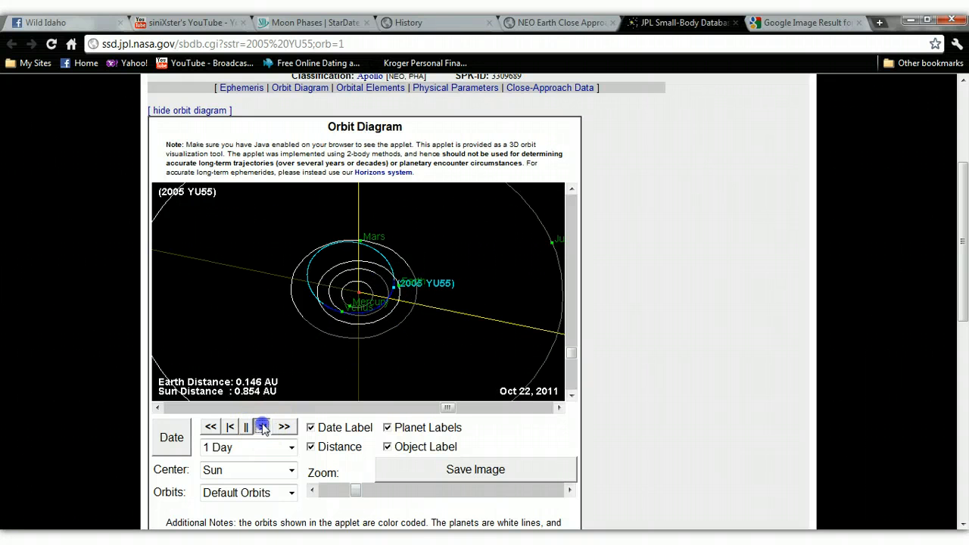
pyautogui.click(262, 427)
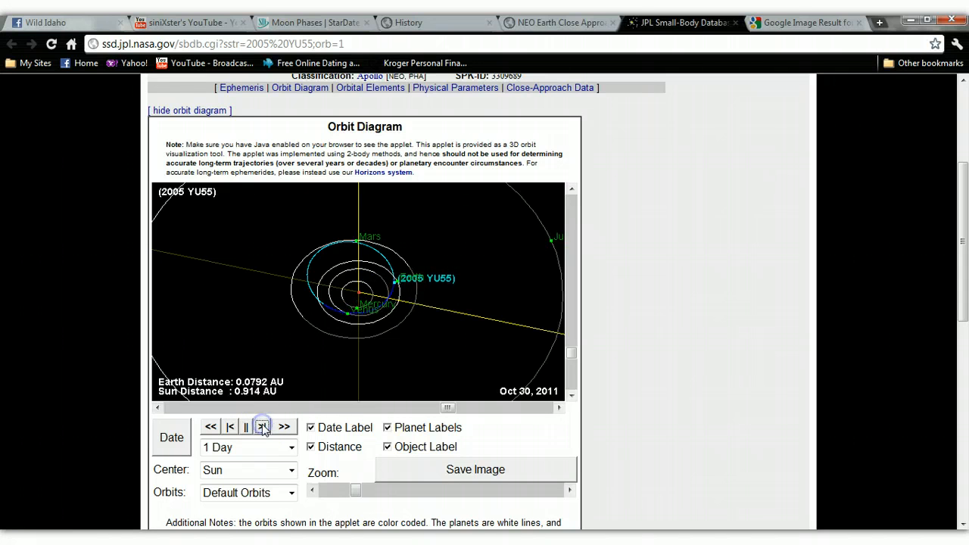
pyautogui.click(261, 427)
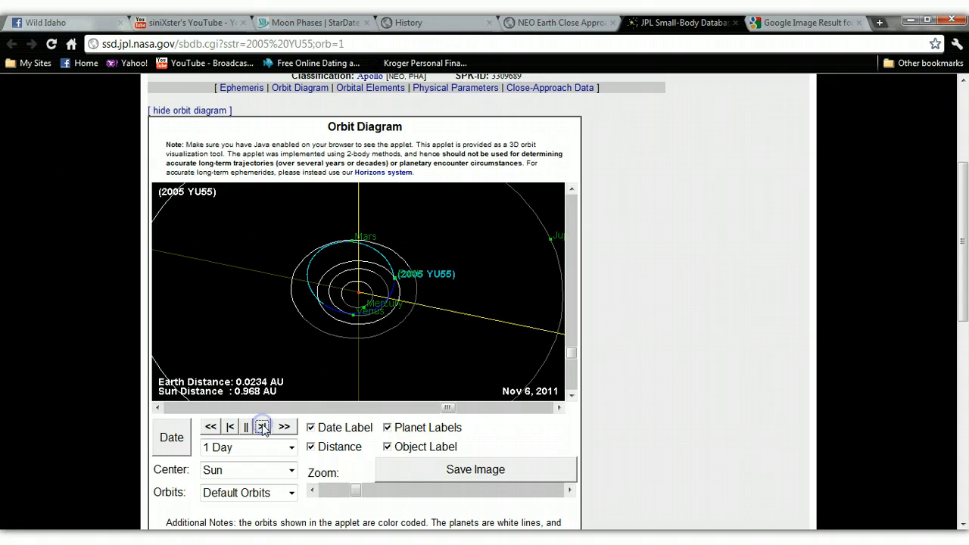
pyautogui.click(262, 426)
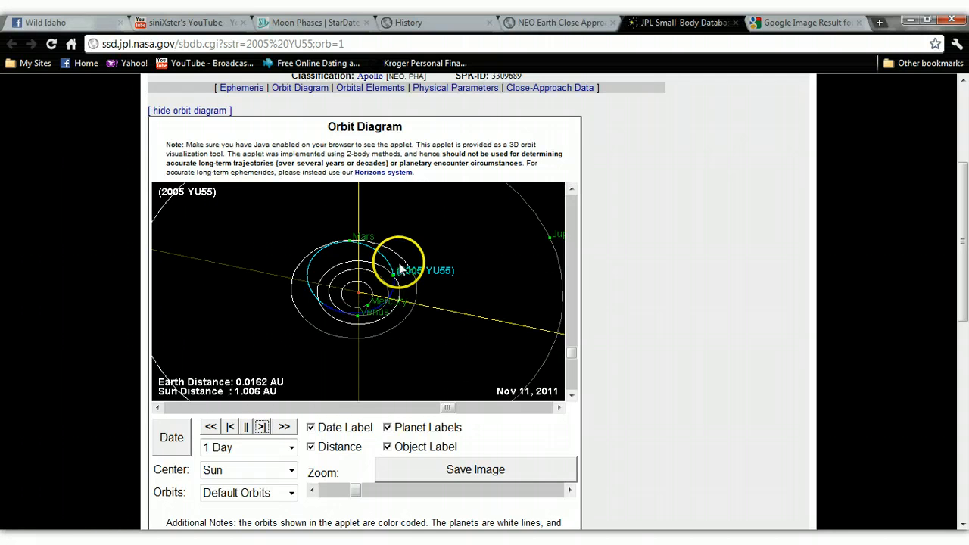
# Step the diagram back to Nov 10, then advance it past Earth to Nov 30, 2011.
pyautogui.click(246, 427)
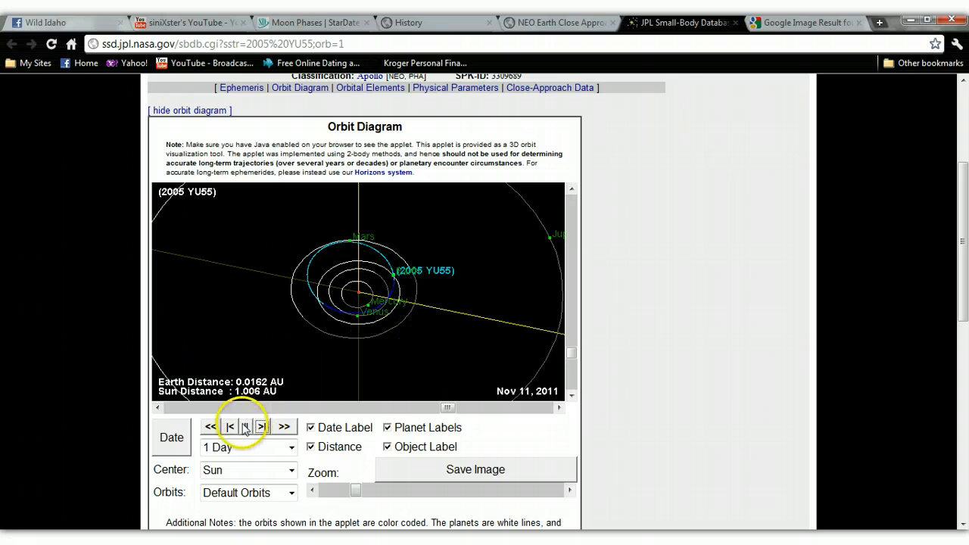
pyautogui.click(231, 426)
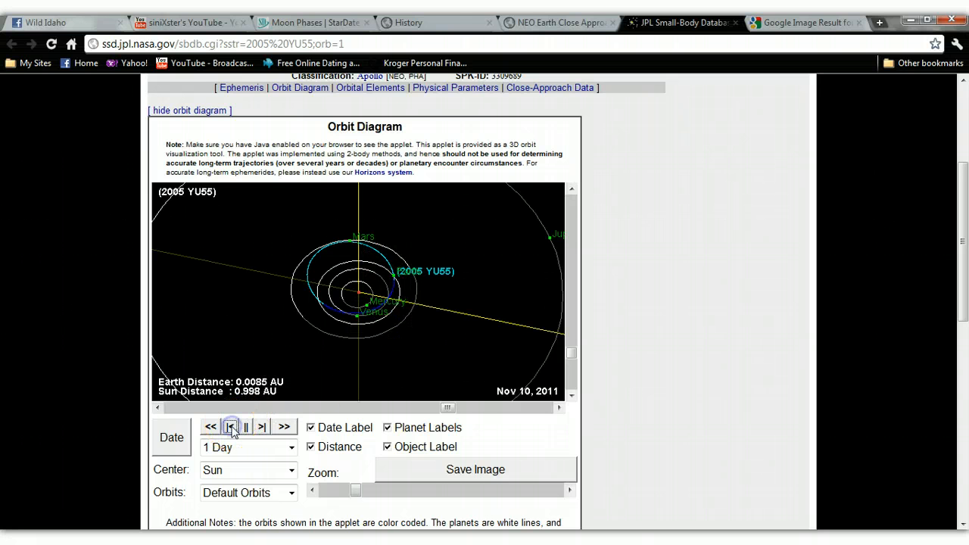
pyautogui.click(261, 426)
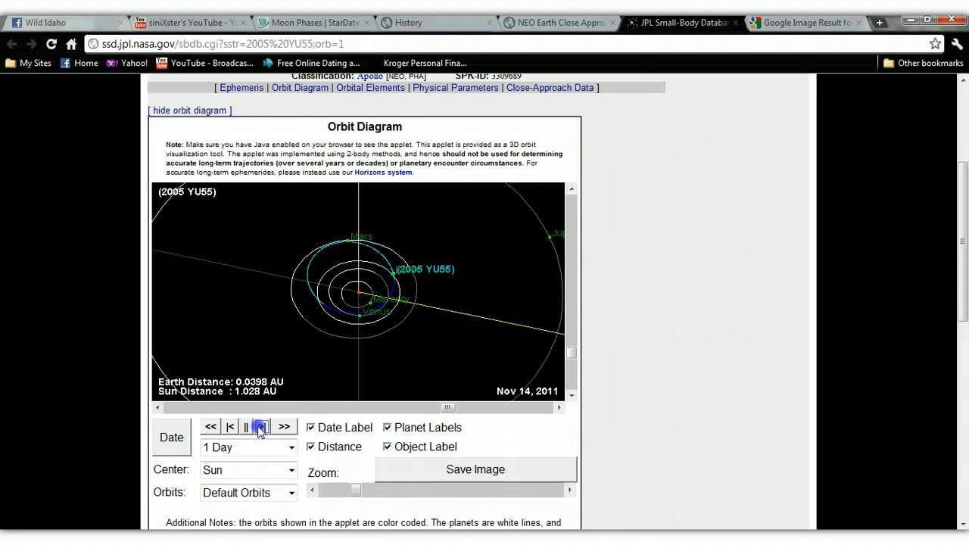
pyautogui.click(260, 426)
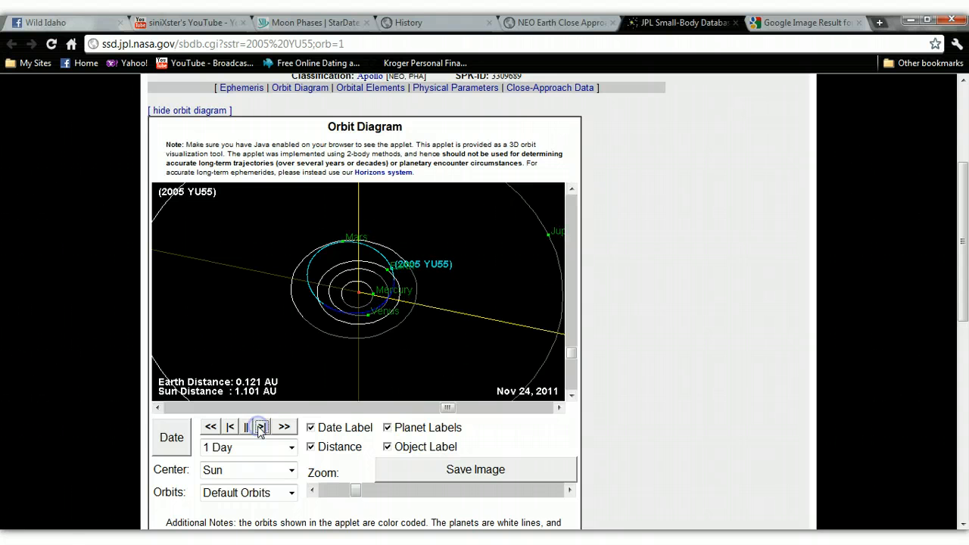
pyautogui.click(262, 426)
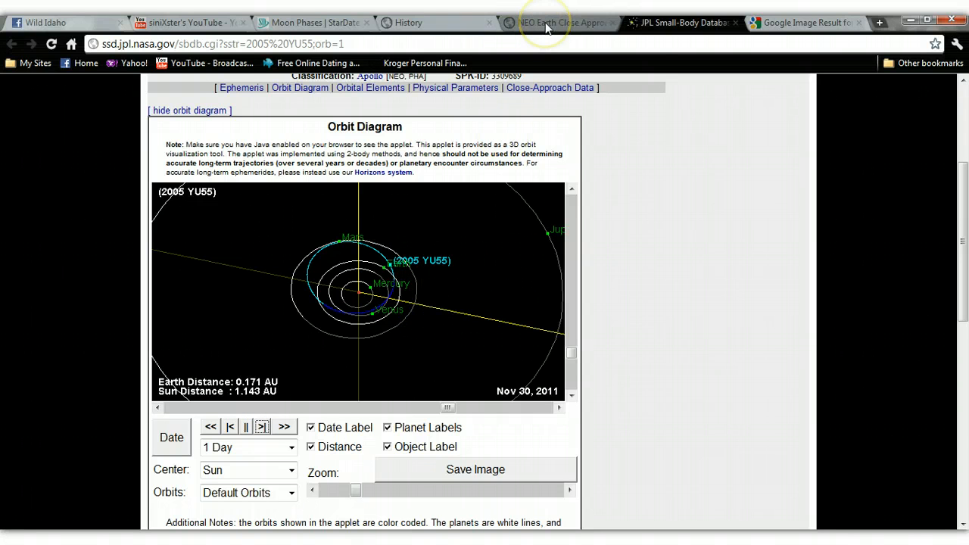
pyautogui.moveTo(545, 25)
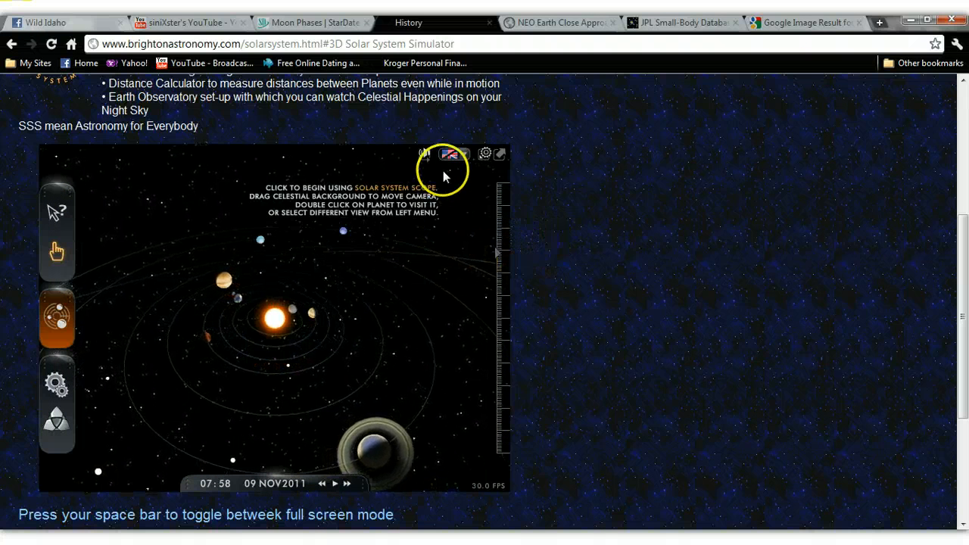
# Start the Solar System Scope simulation, then switch to the StarDate Moon Phases tab.
pyautogui.click(425, 154)
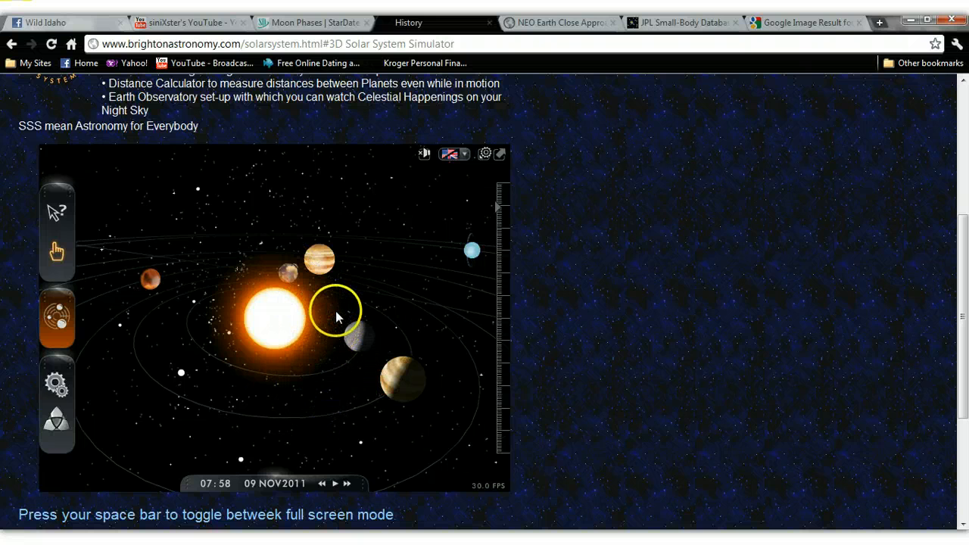
pyautogui.moveTo(328, 259)
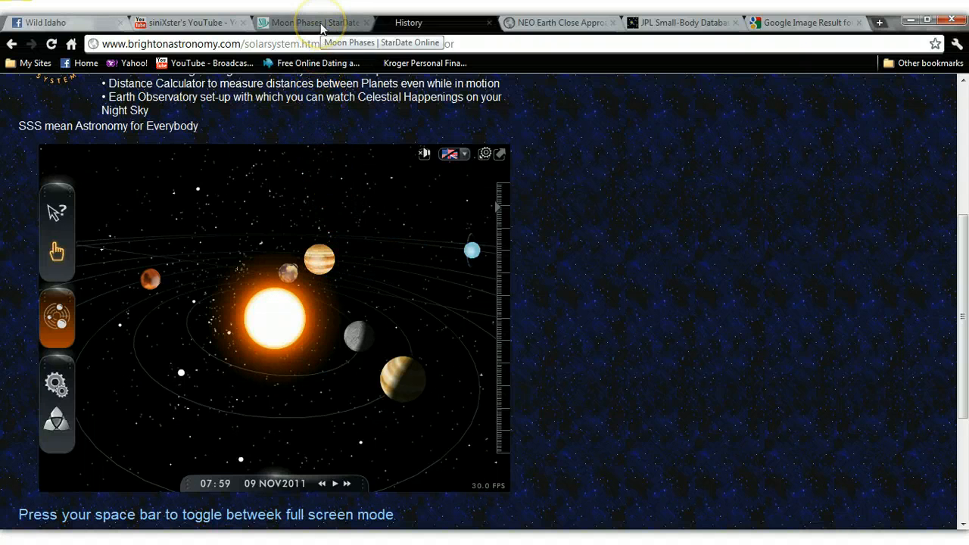
pyautogui.click(318, 22)
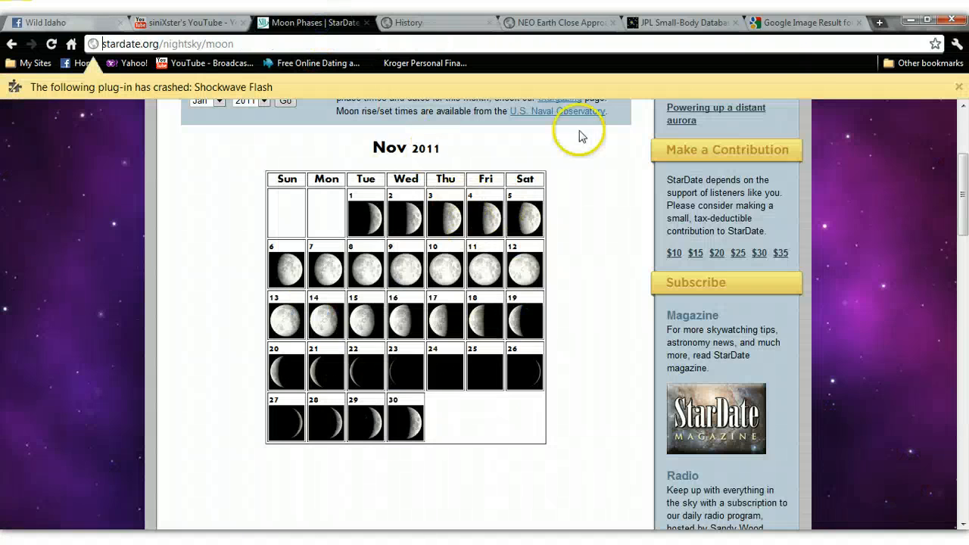
pyautogui.scroll(-3)
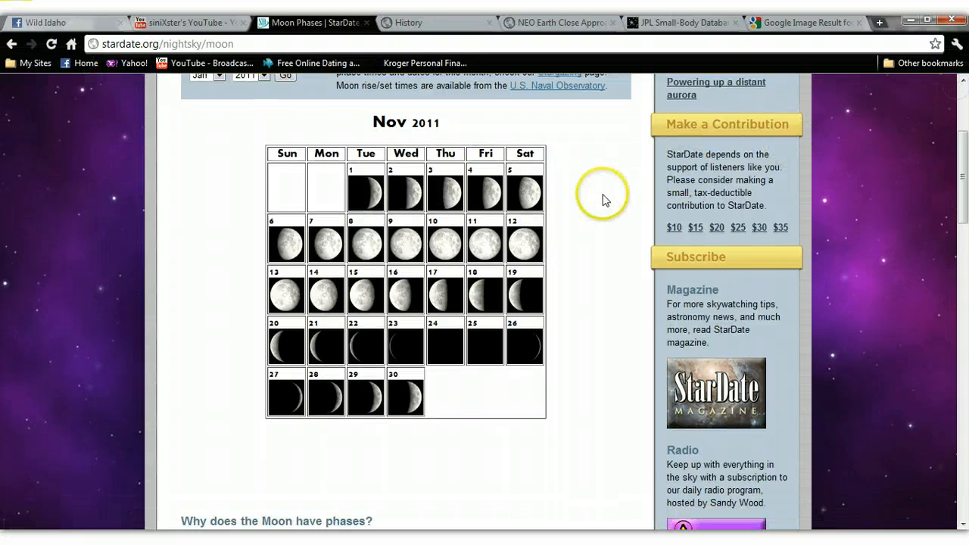
pyautogui.moveTo(410, 248)
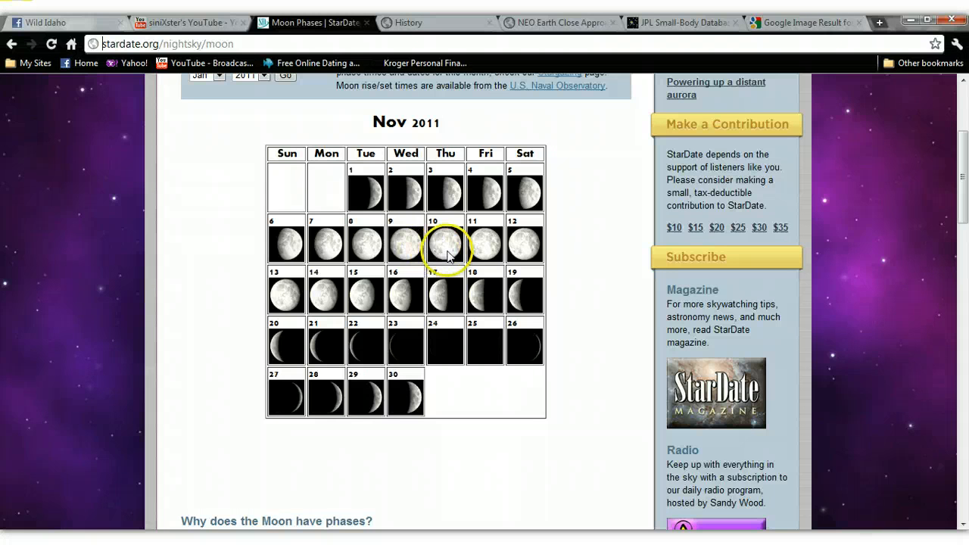
pyautogui.moveTo(488, 252)
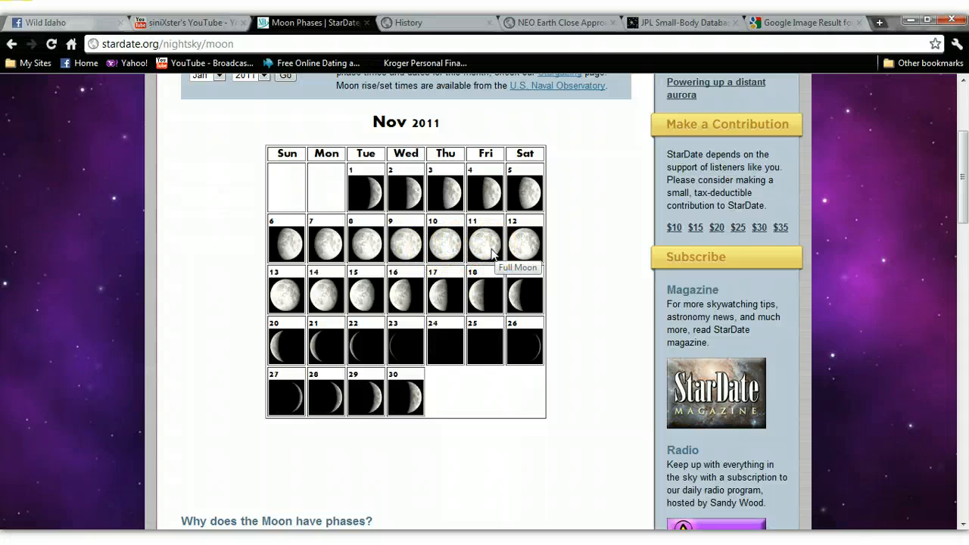
pyautogui.moveTo(417, 248)
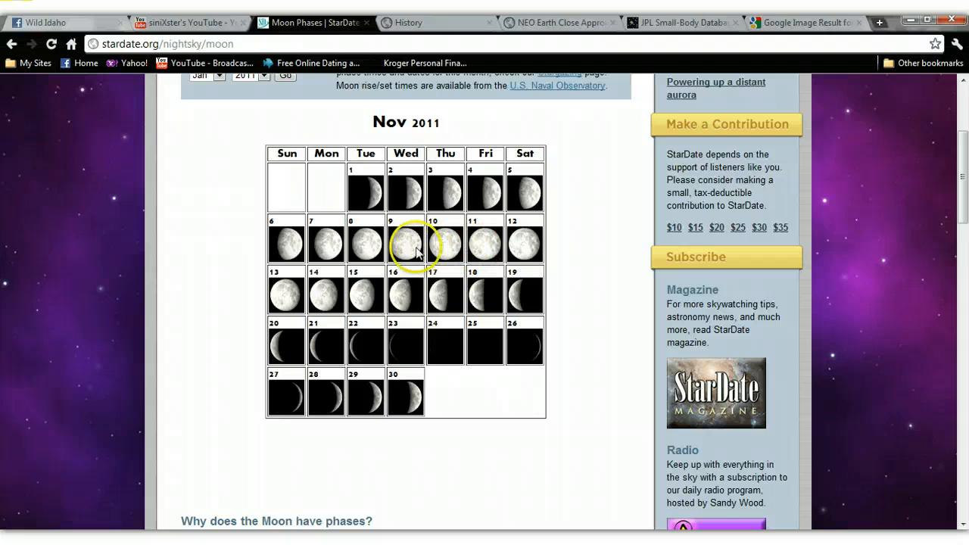
pyautogui.moveTo(409, 23)
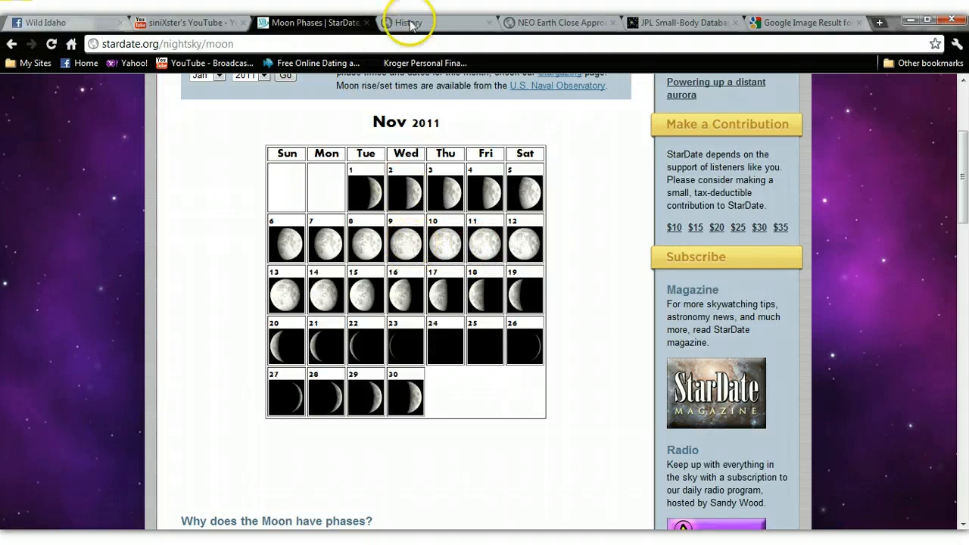
# Return to the Solar System Scope tab showing the 09 Nov 2011 view.
pyautogui.click(405, 22)
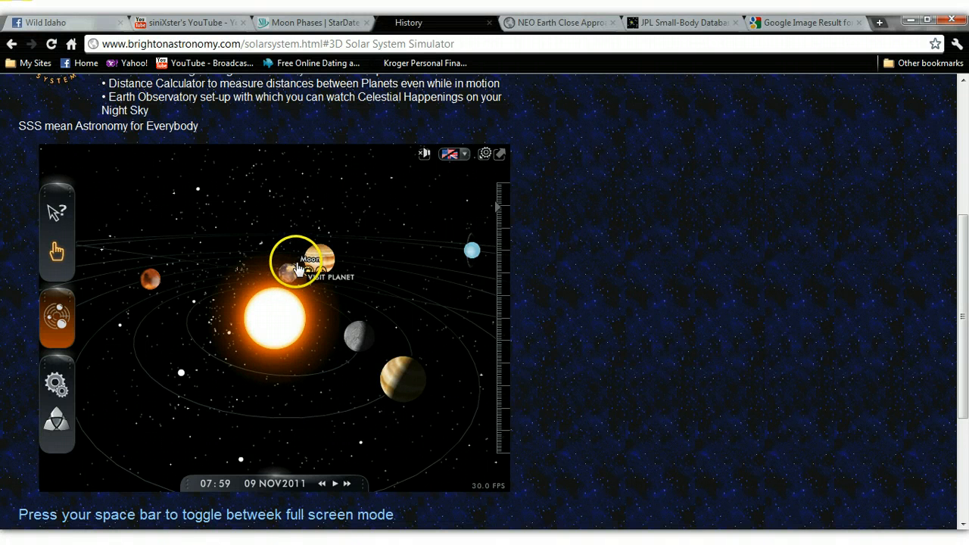
pyautogui.moveTo(325, 179)
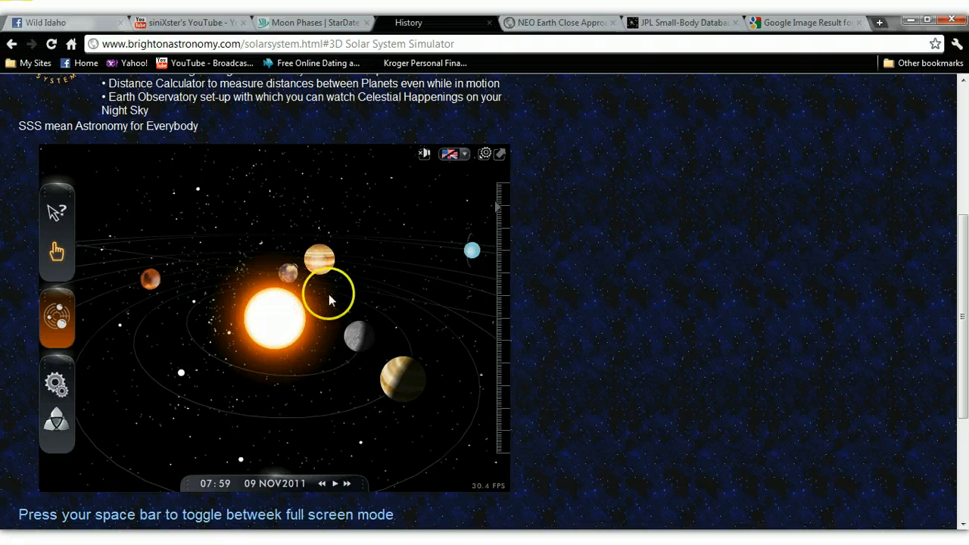
pyautogui.moveTo(500, 158)
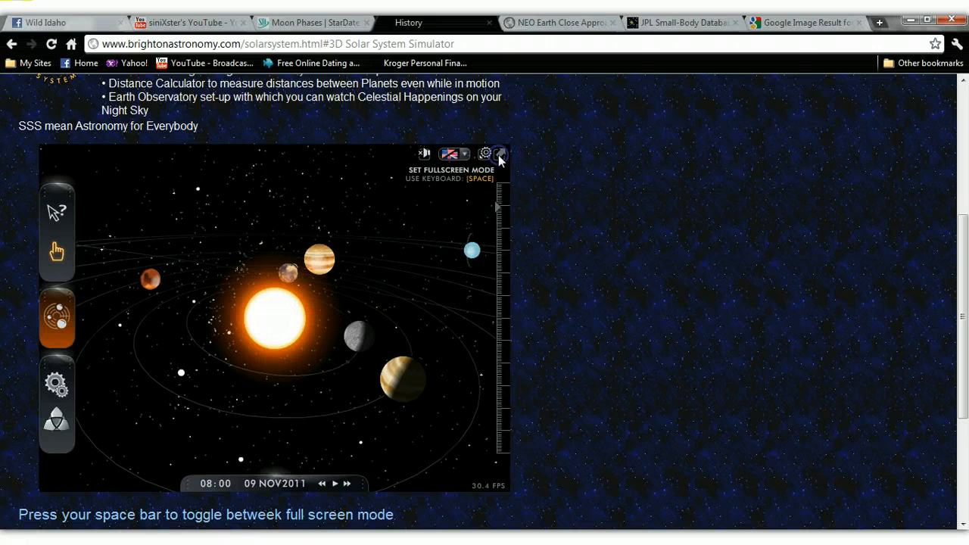